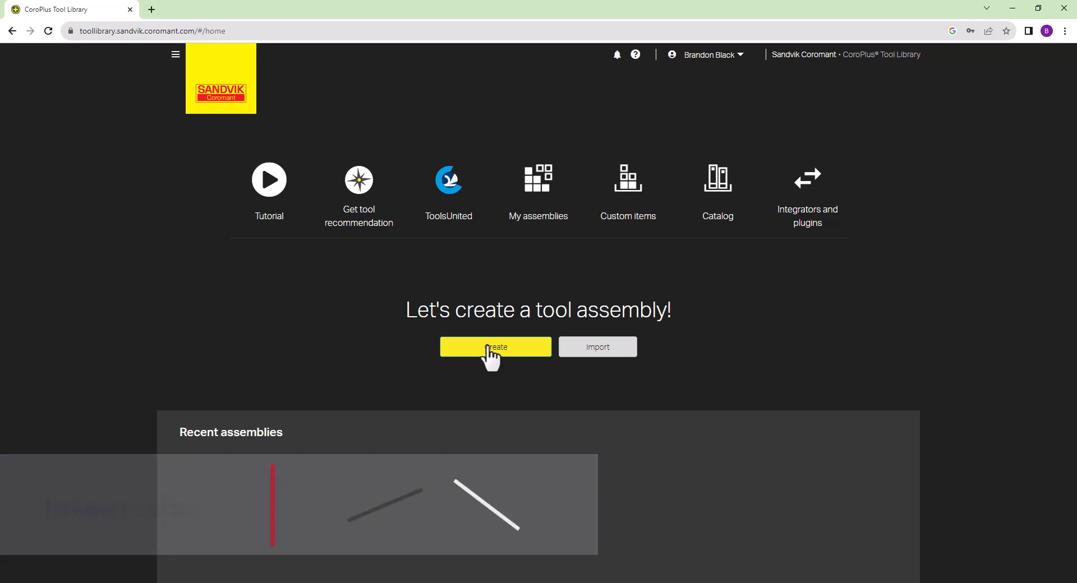
Create a new assembly, peek into the Milling cutter category, then return to the full cutting tool library
{"action": "left_click", "coordinate": [496, 348]}
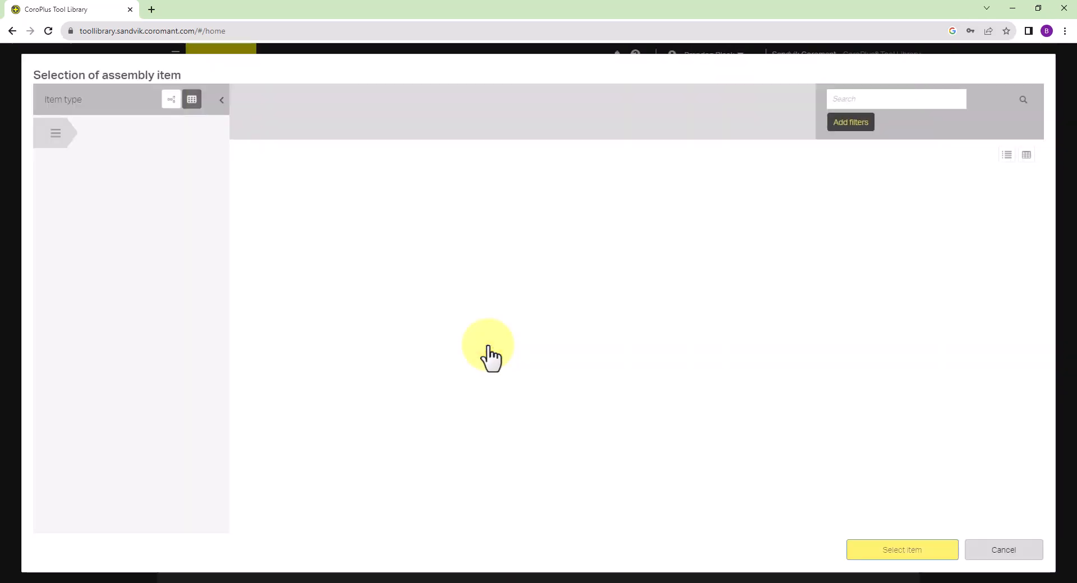
{"action": "mouse_move", "coordinate": [491, 342]}
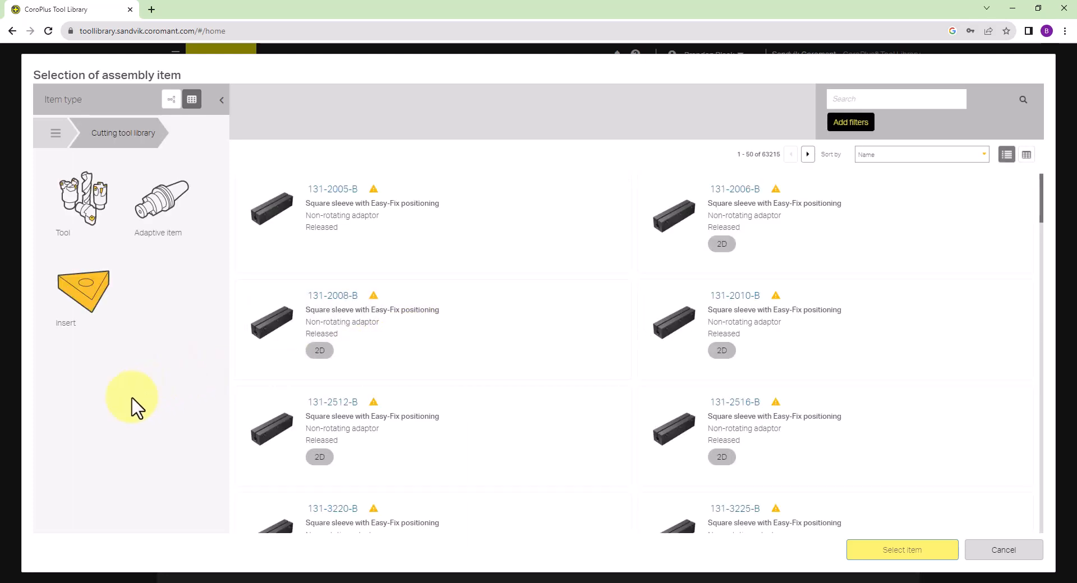
{"action": "mouse_move", "coordinate": [121, 433]}
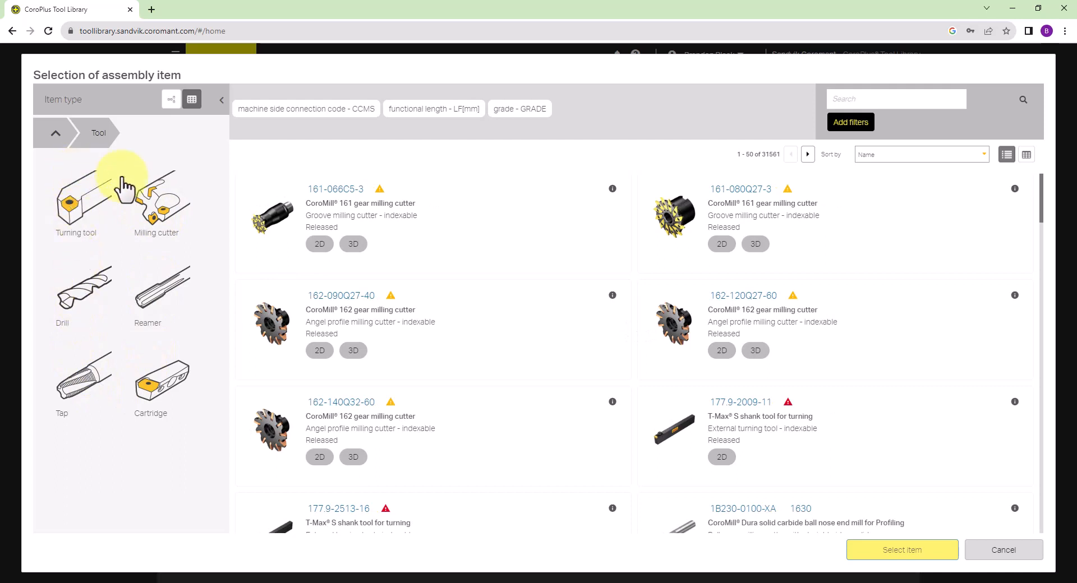
{"action": "left_click", "coordinate": [156, 200]}
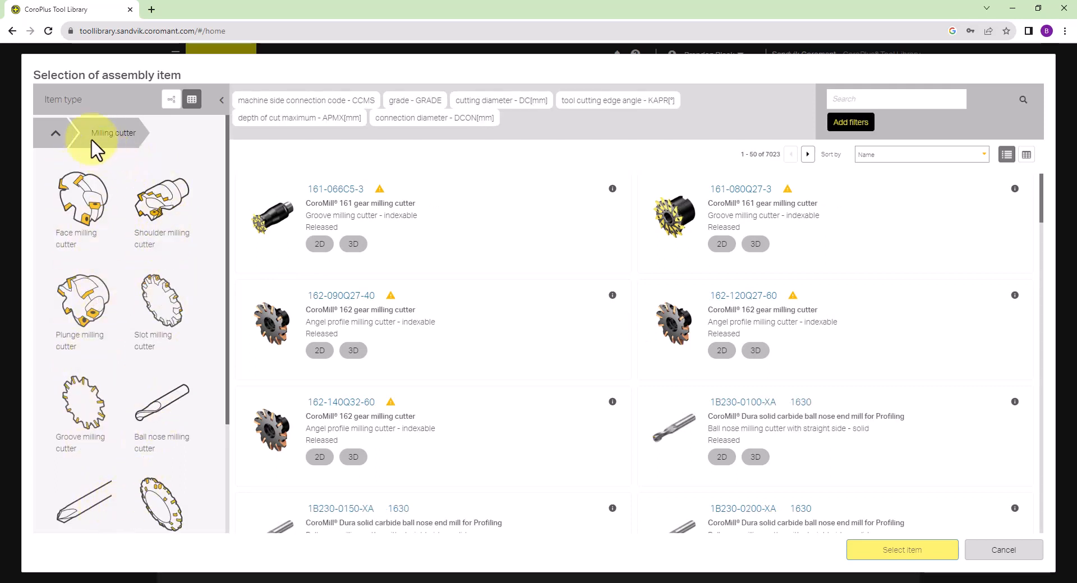
{"action": "left_click", "coordinate": [56, 134]}
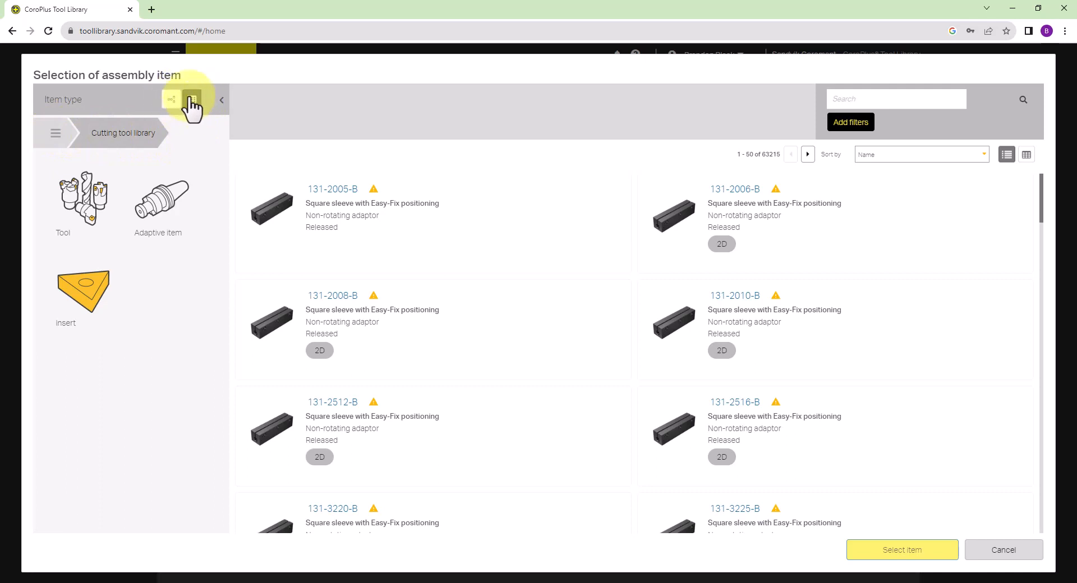
Search the catalog for 'cnmg' and add the CNMG 09 03 04-MF 1115 insert as the first component
{"action": "left_click", "coordinate": [192, 100]}
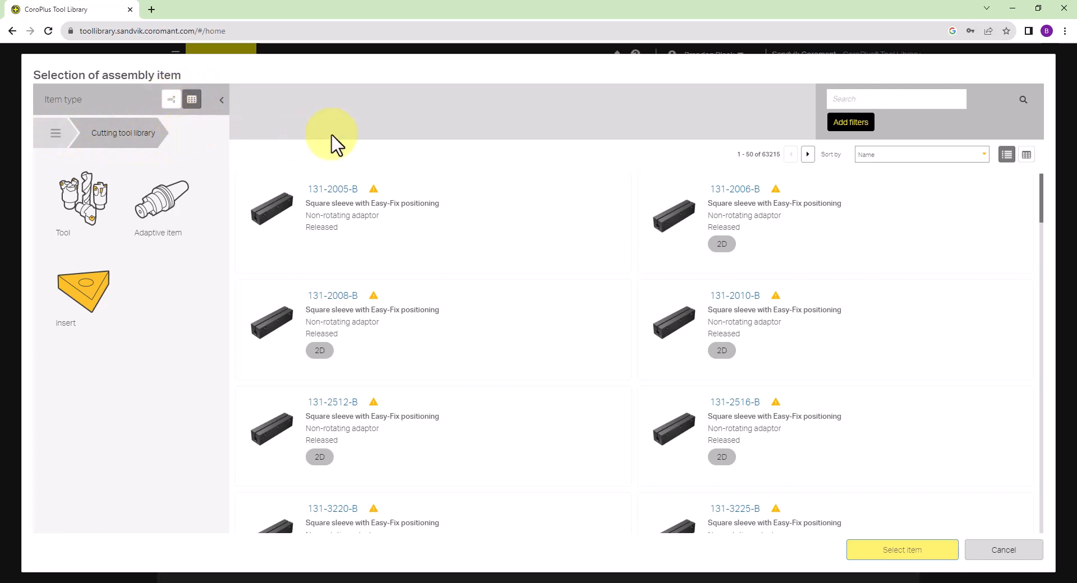
{"action": "left_click", "coordinate": [897, 99]}
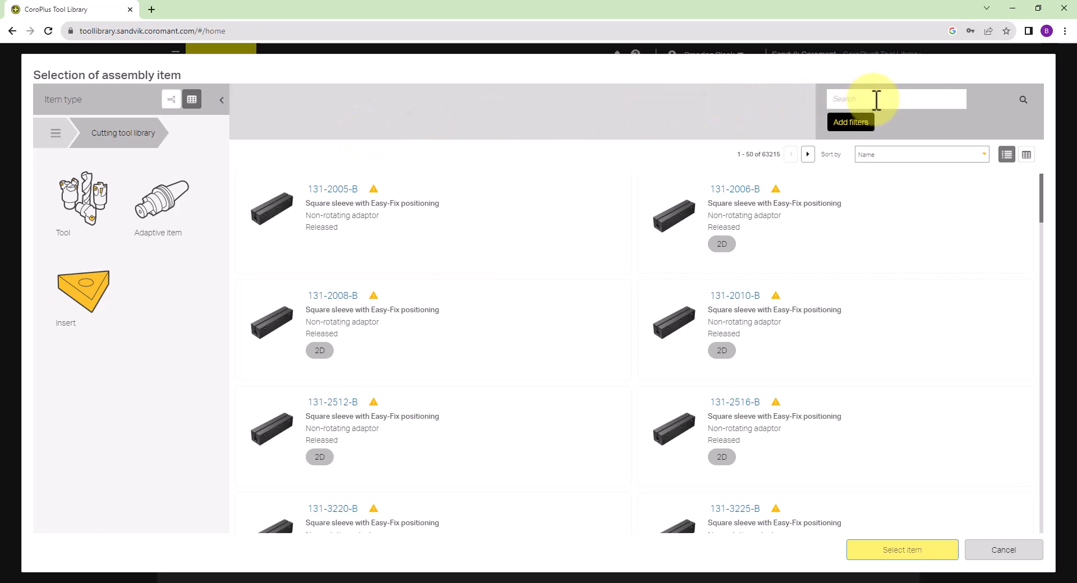
{"action": "type", "text": "cr"}
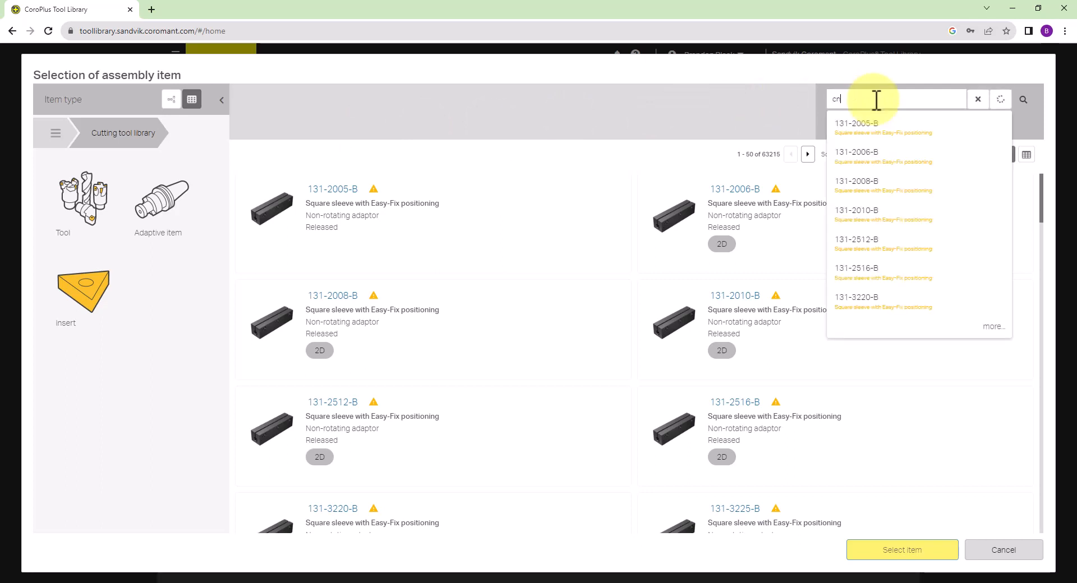
{"action": "type", "text": "nmg"}
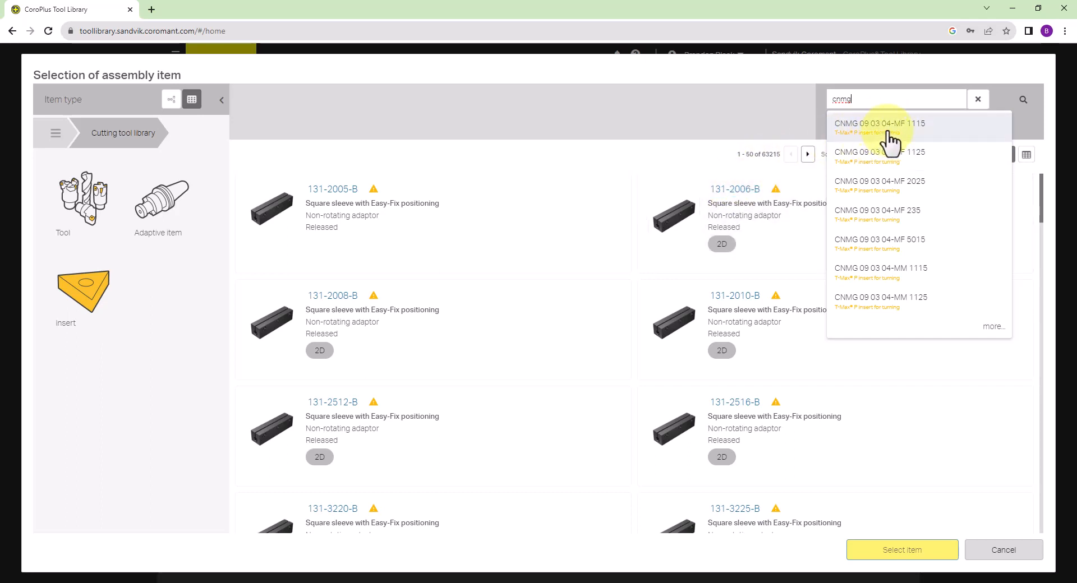
{"action": "left_click", "coordinate": [882, 123]}
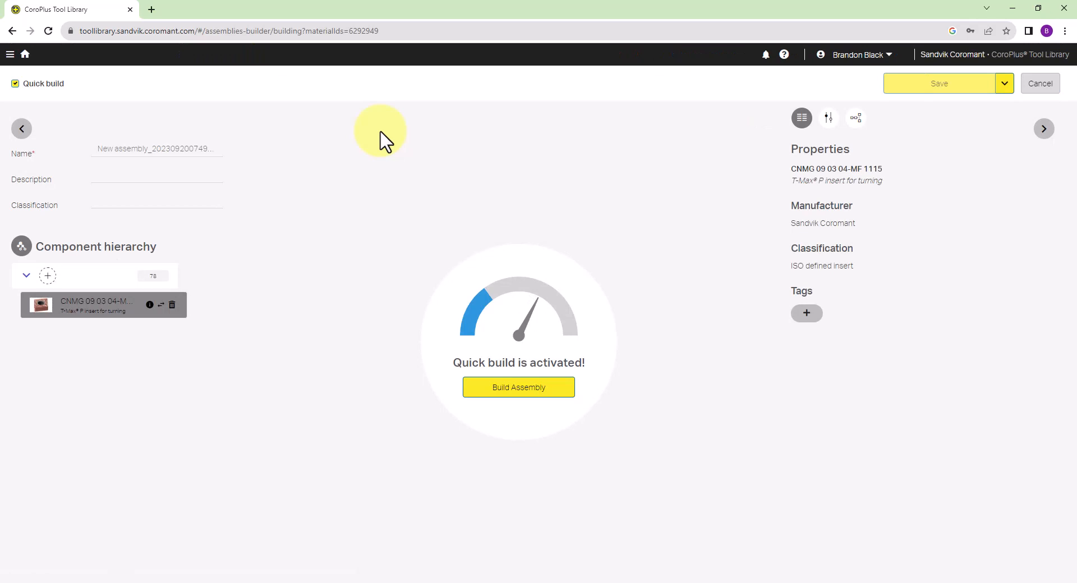
{"action": "mouse_move", "coordinate": [343, 237]}
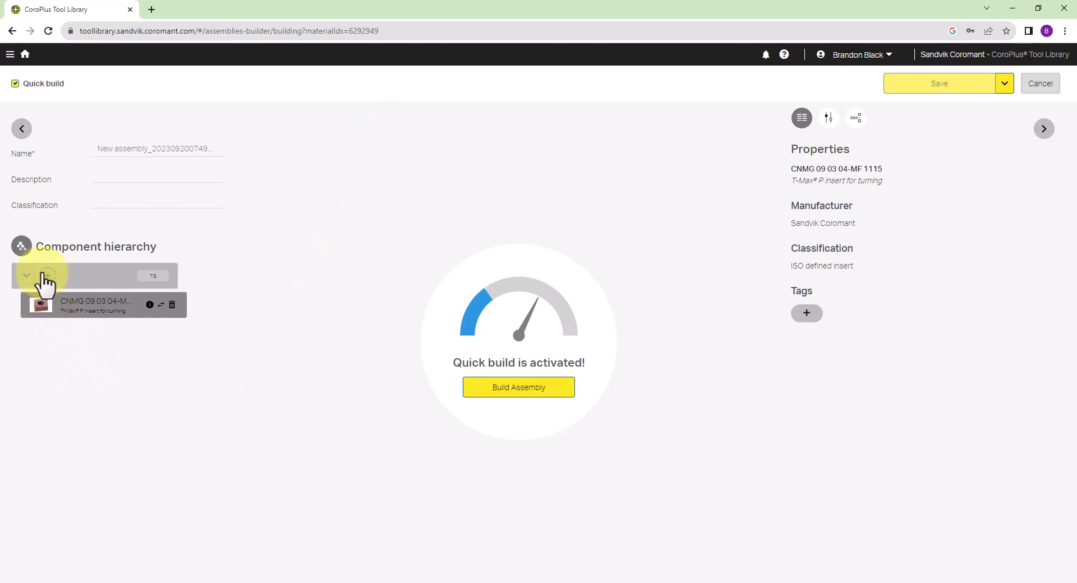
{"action": "mouse_move", "coordinate": [103, 396]}
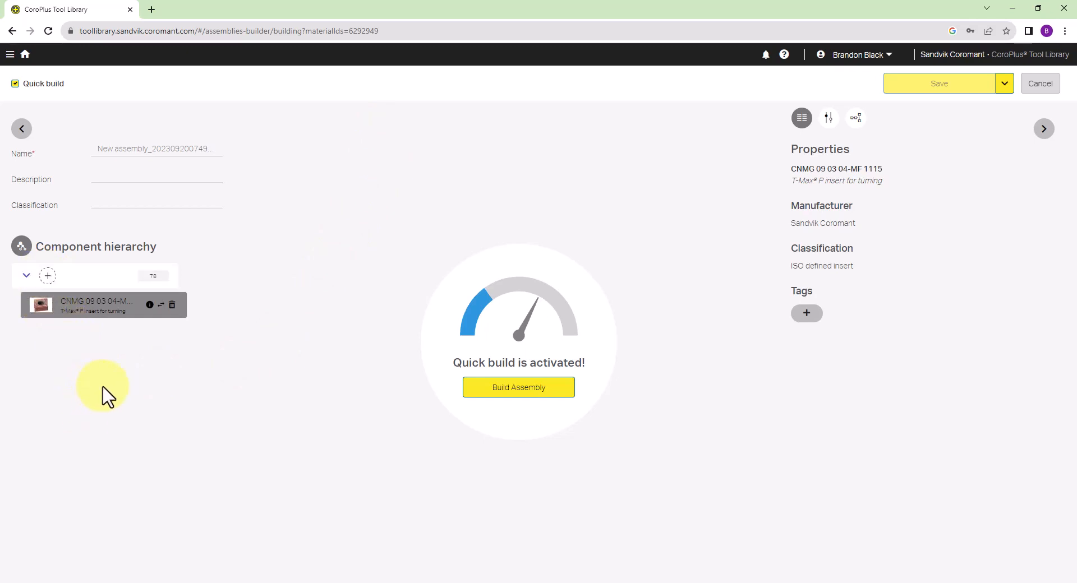
{"action": "mouse_move", "coordinate": [101, 398]}
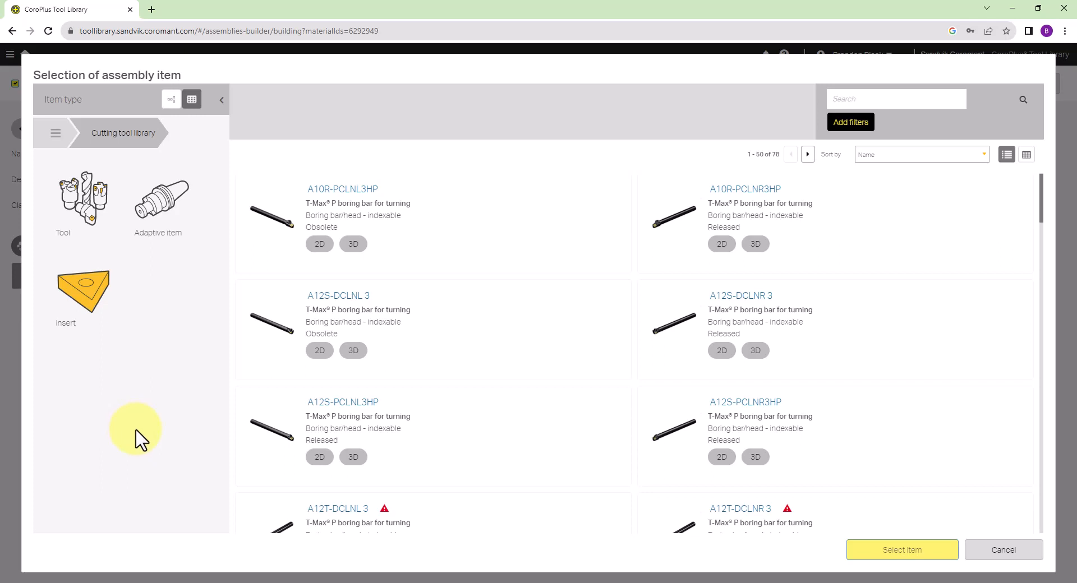
{"action": "mouse_move", "coordinate": [168, 424]}
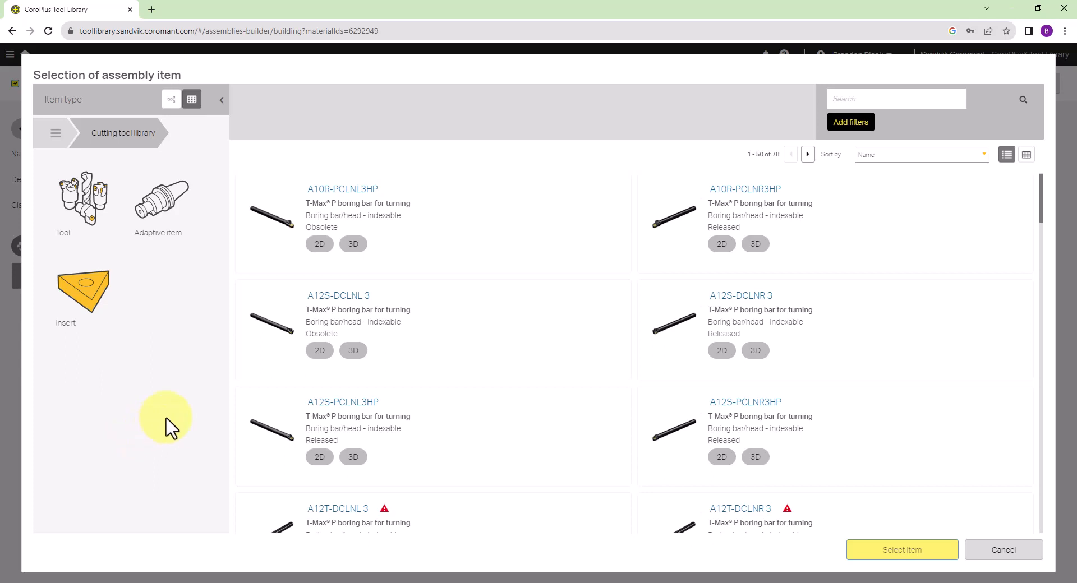
{"action": "mouse_move", "coordinate": [183, 425]}
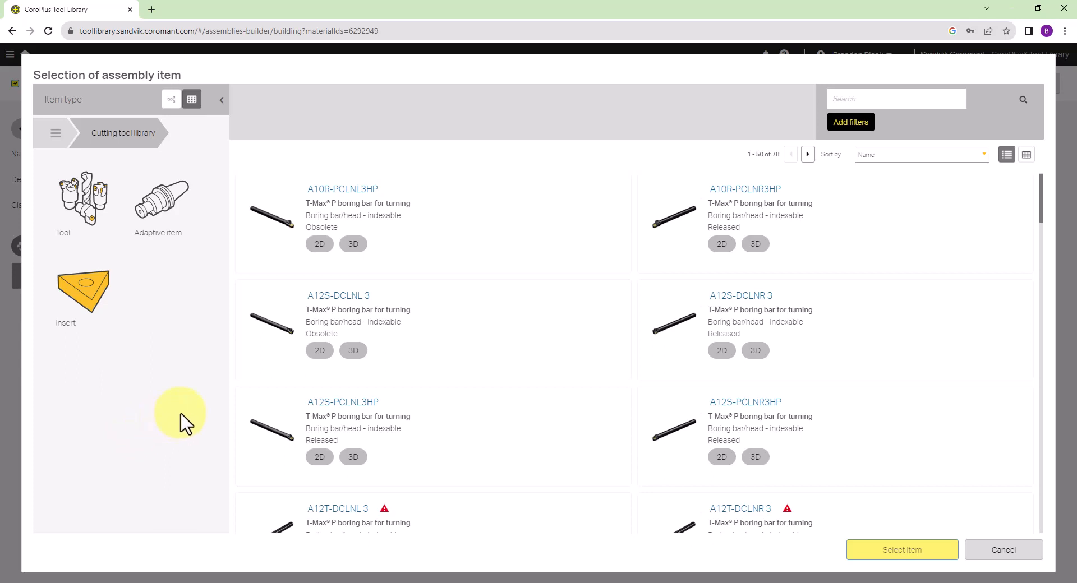
{"action": "mouse_move", "coordinate": [185, 415]}
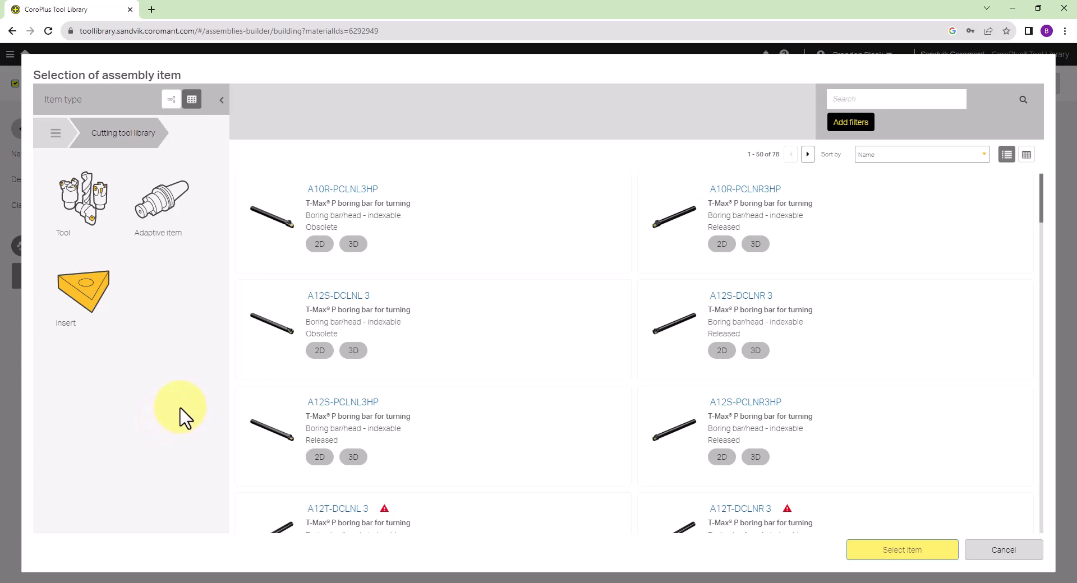
{"action": "mouse_move", "coordinate": [197, 403]}
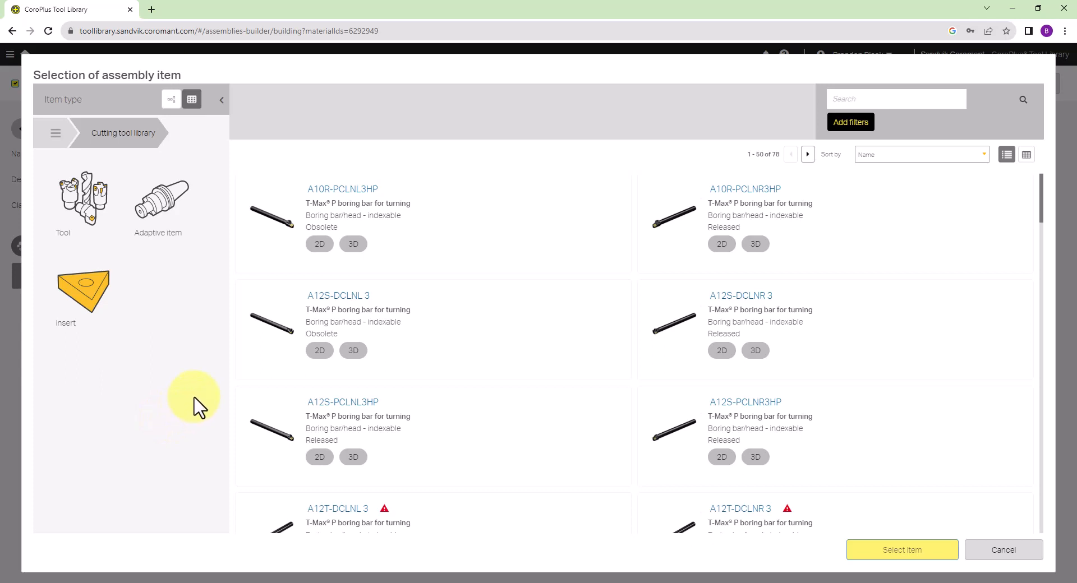
{"action": "mouse_move", "coordinate": [330, 197]}
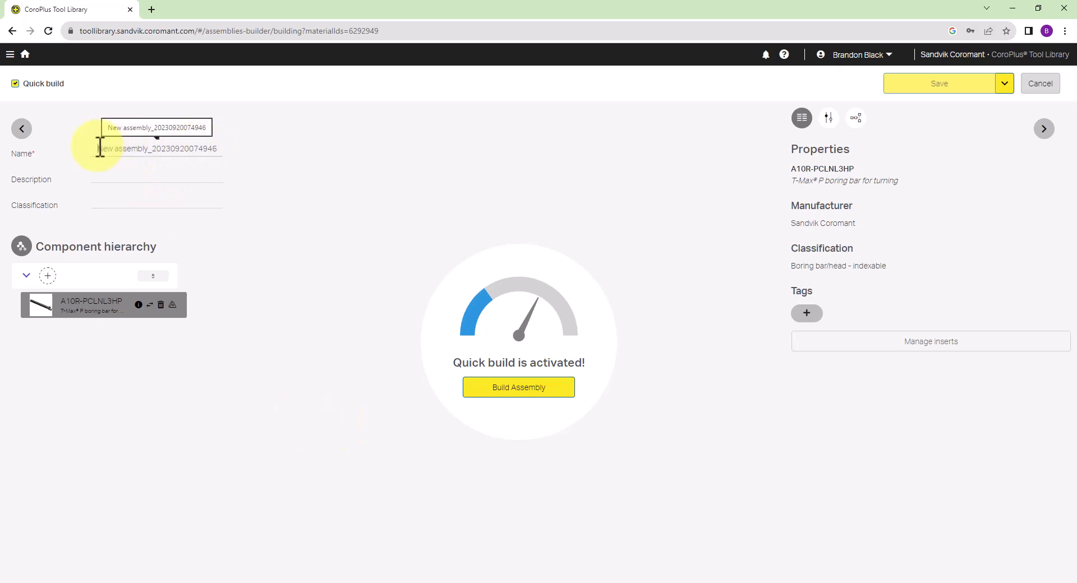
Enter the name 'My CNMG Assembly' and build the assembly models
{"action": "type", "text": "My CNMG Assembly"}
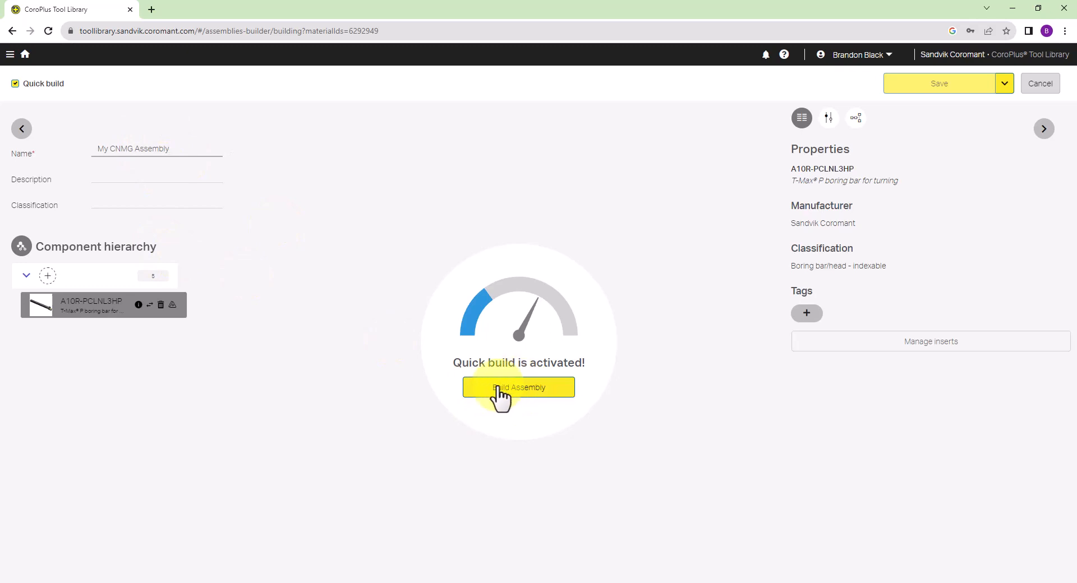
{"action": "mouse_move", "coordinate": [190, 220]}
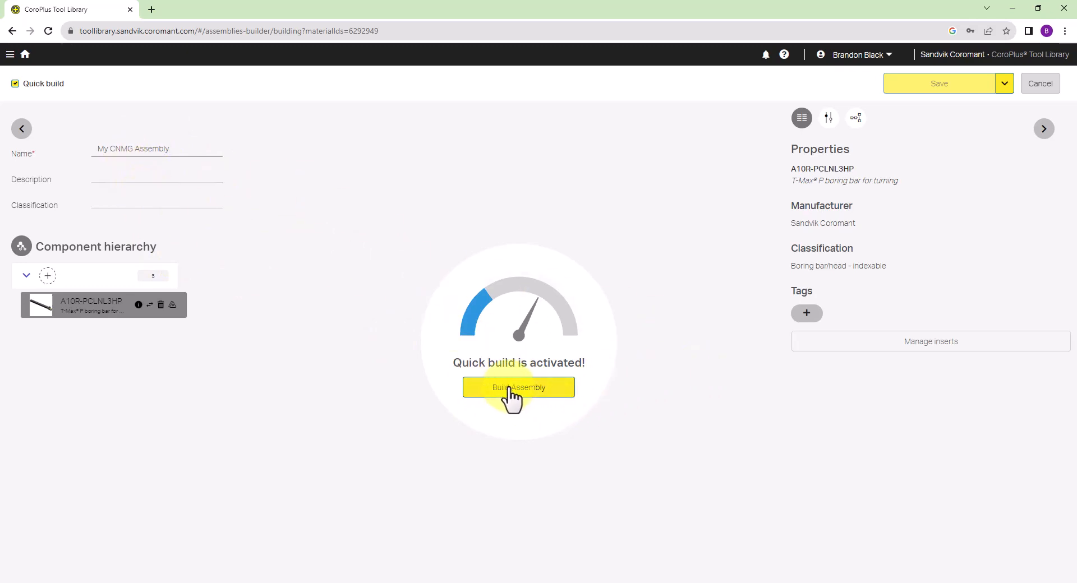
{"action": "left_click", "coordinate": [518, 387]}
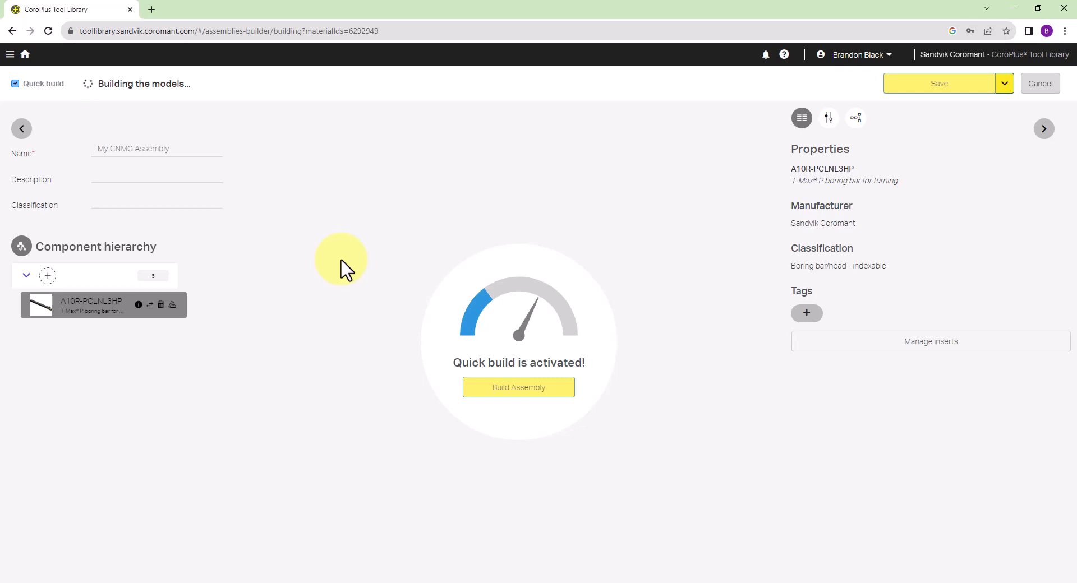
Wait while quick build completes the boring bar model with its insert
{"action": "left_click", "coordinate": [519, 387]}
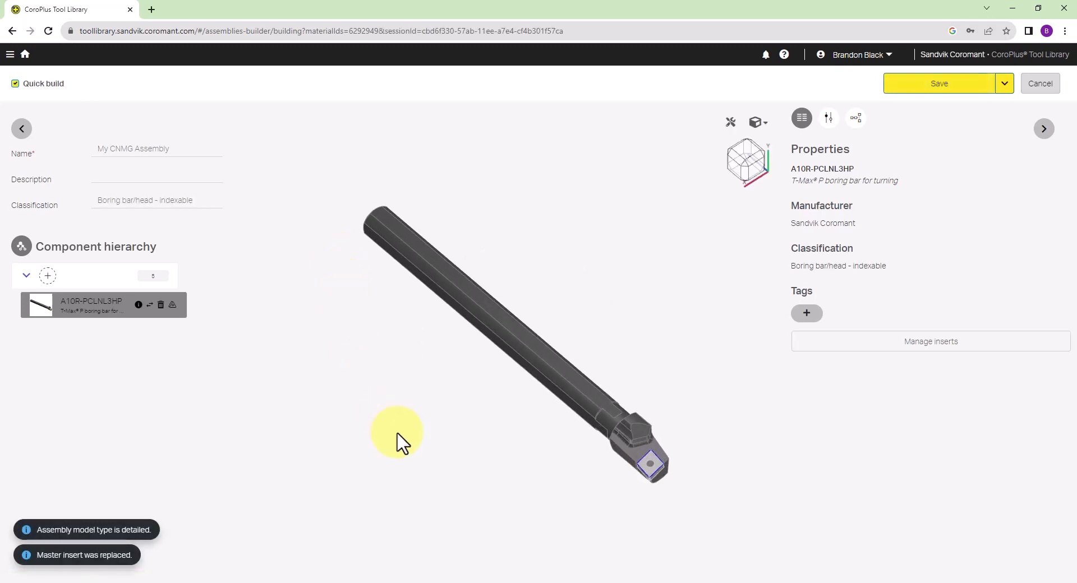
{"action": "mouse_move", "coordinate": [462, 346]}
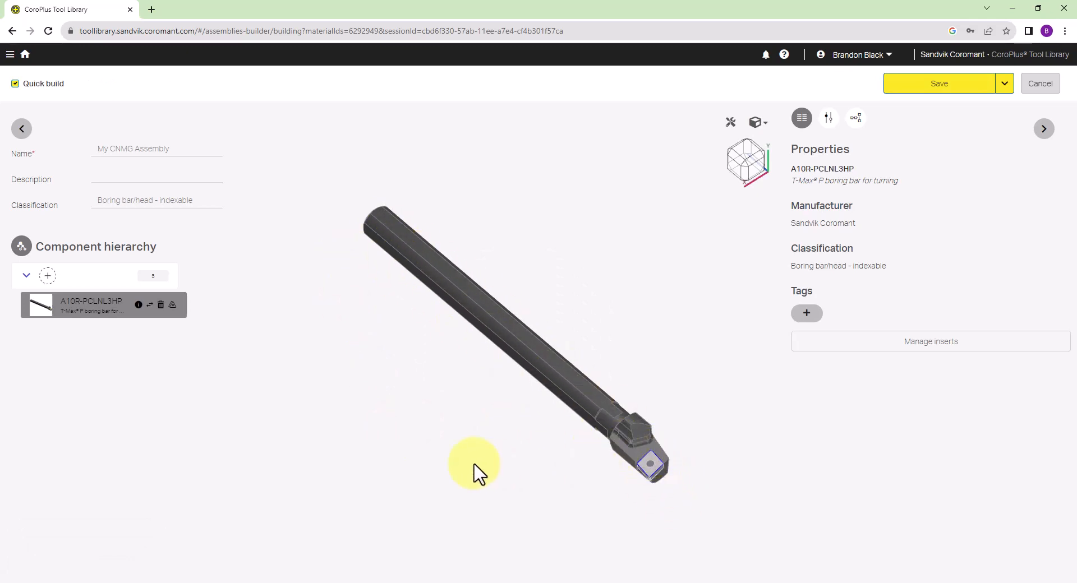
{"action": "mouse_move", "coordinate": [754, 239]}
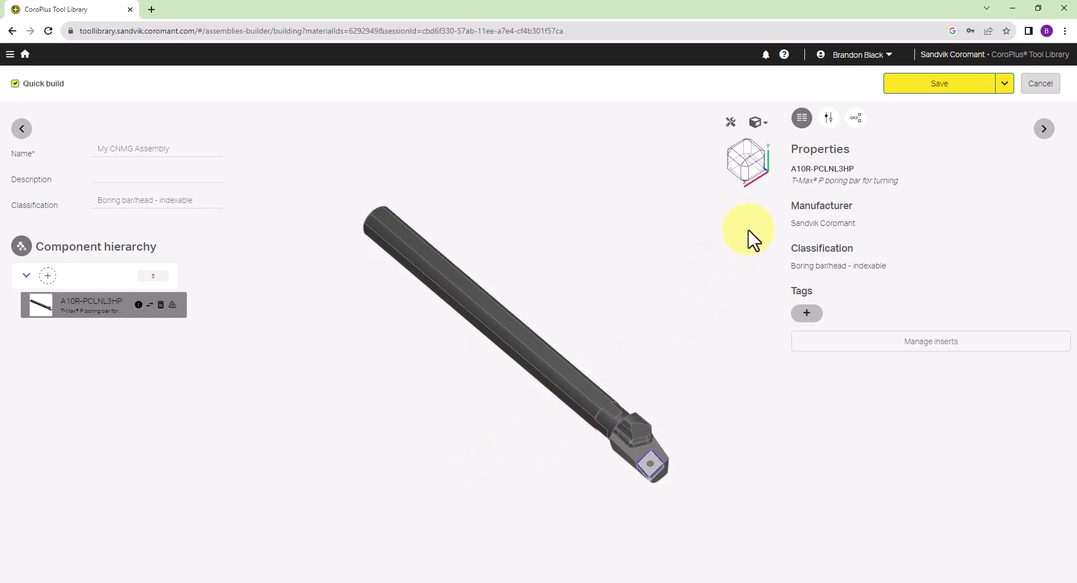
Save My CNMG Assembly, starting generation of its GTC package
{"action": "left_click", "coordinate": [940, 83]}
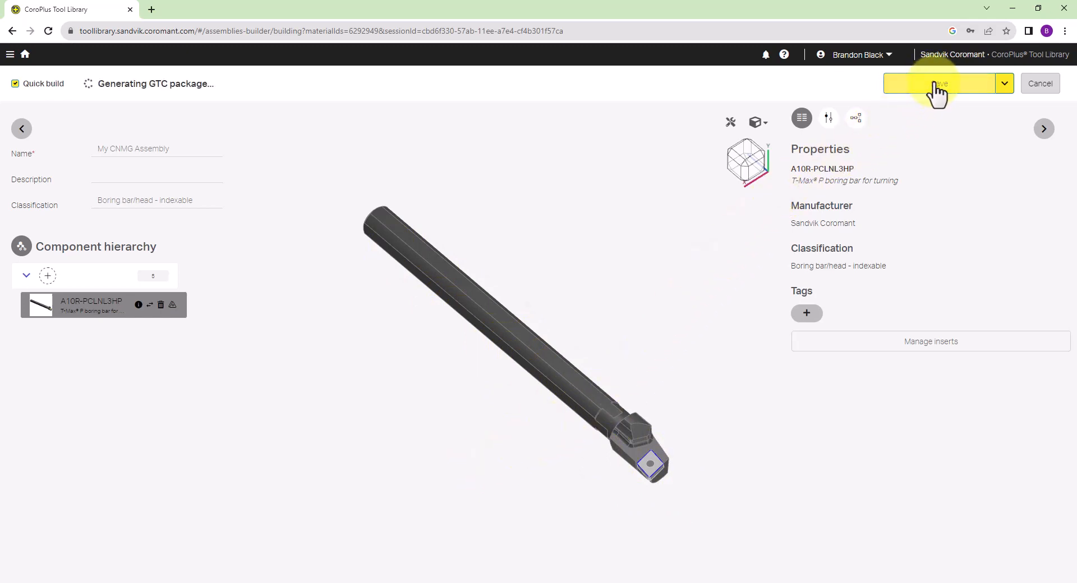
{"action": "mouse_move", "coordinate": [790, 481]}
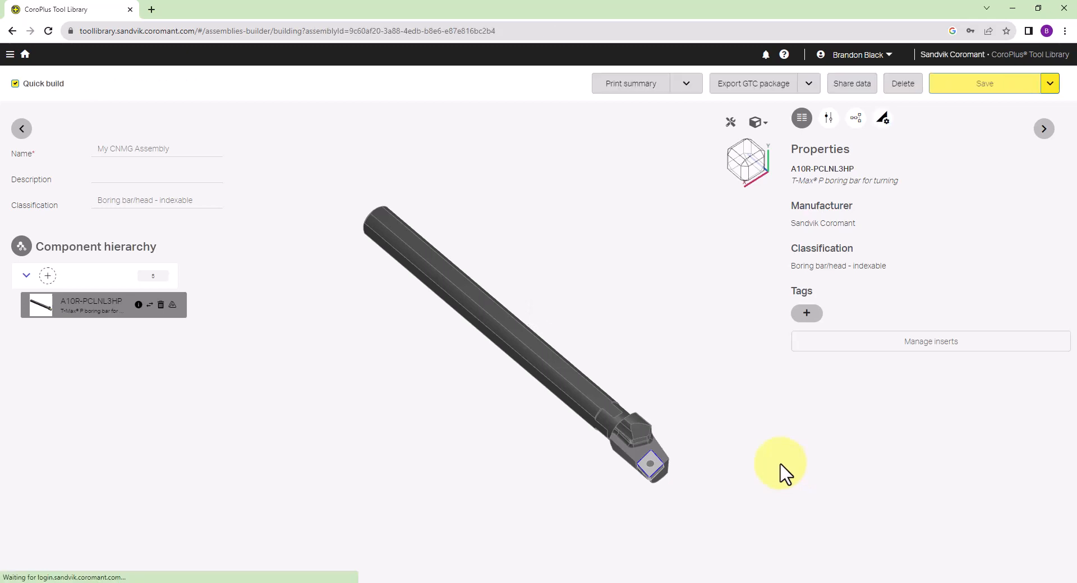
{"action": "mouse_move", "coordinate": [754, 83]}
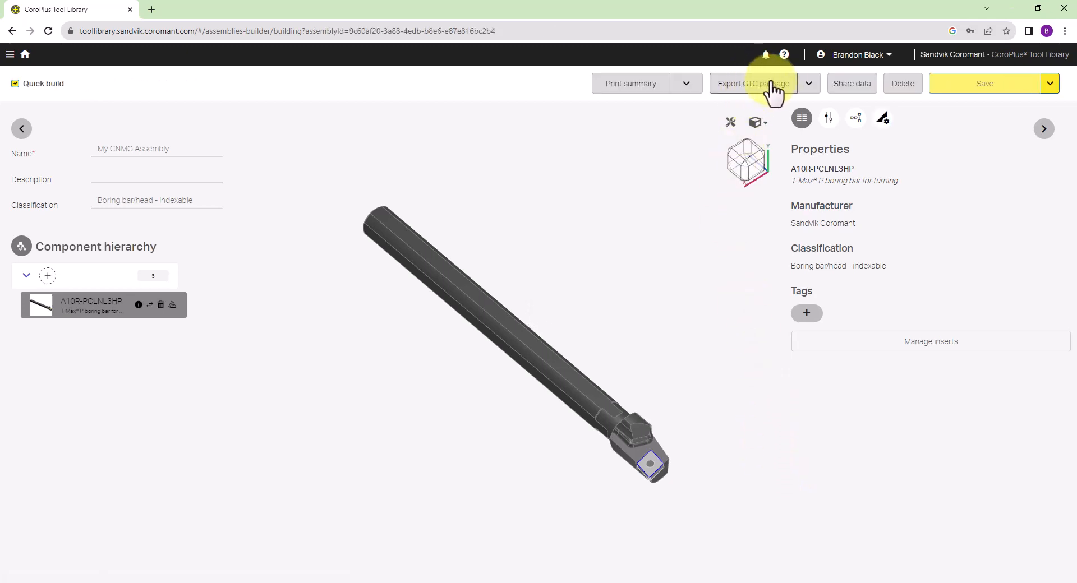
{"action": "mouse_move", "coordinate": [804, 460]}
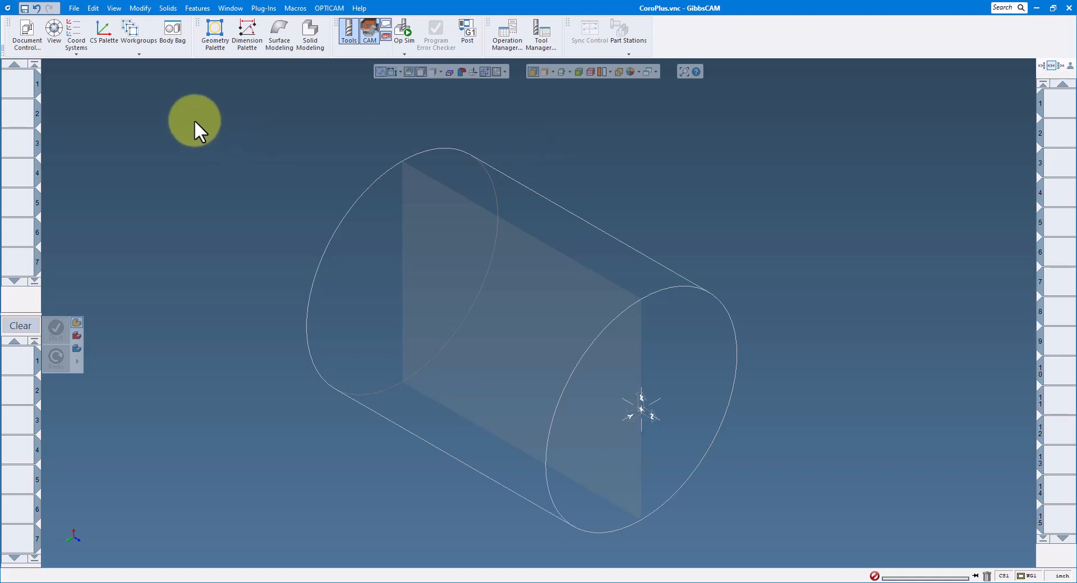
Import the boring bar model file from the Downloads folder into the part
{"action": "left_click", "coordinate": [75, 8]}
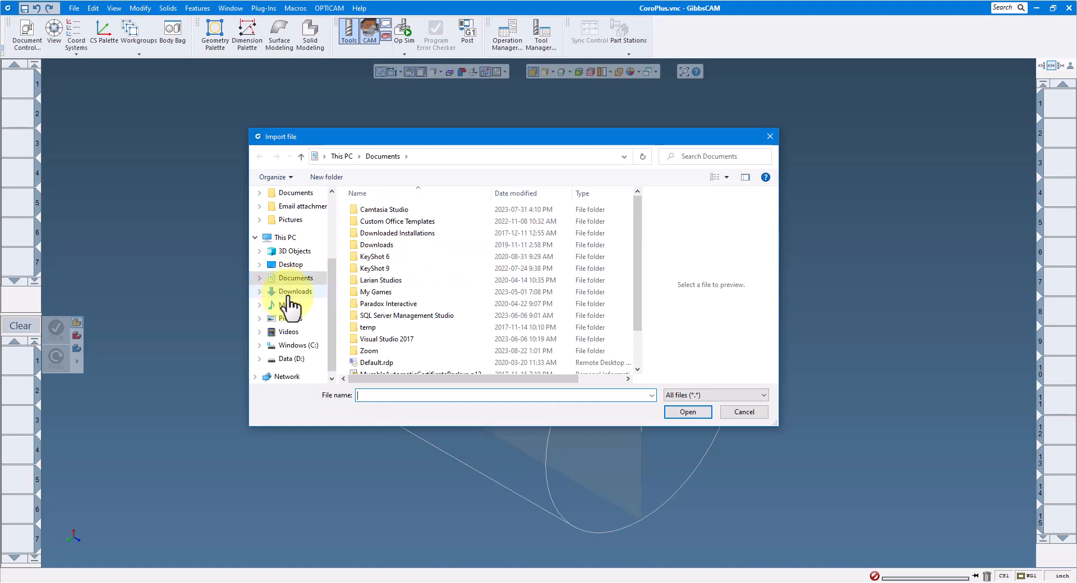
{"action": "left_click", "coordinate": [688, 412]}
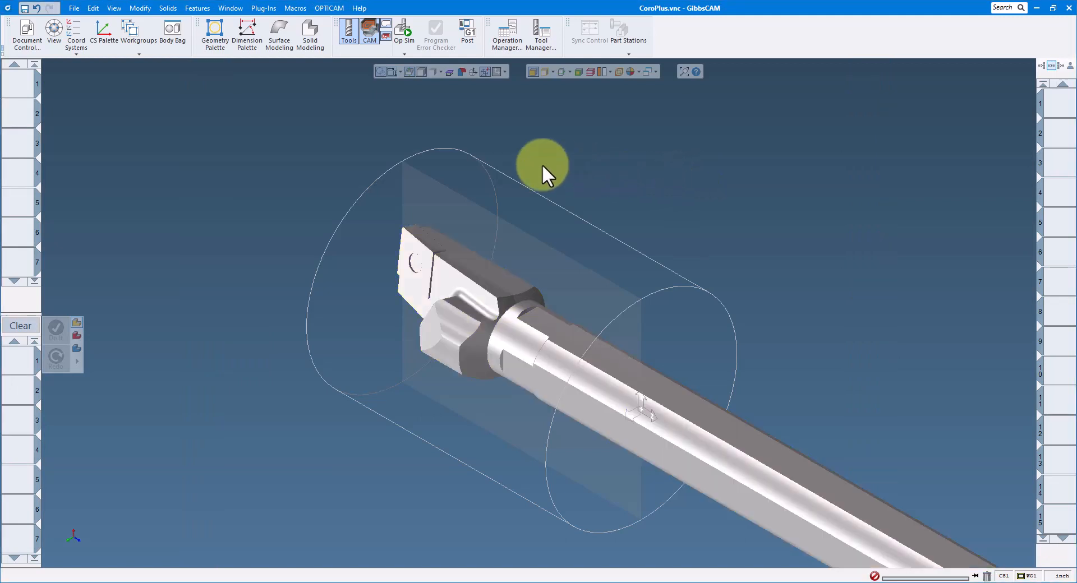
Import My CNMG Assembly from CoroPlus as Turning Tool #1 with left-facing orientation
{"action": "left_click", "coordinate": [264, 7]}
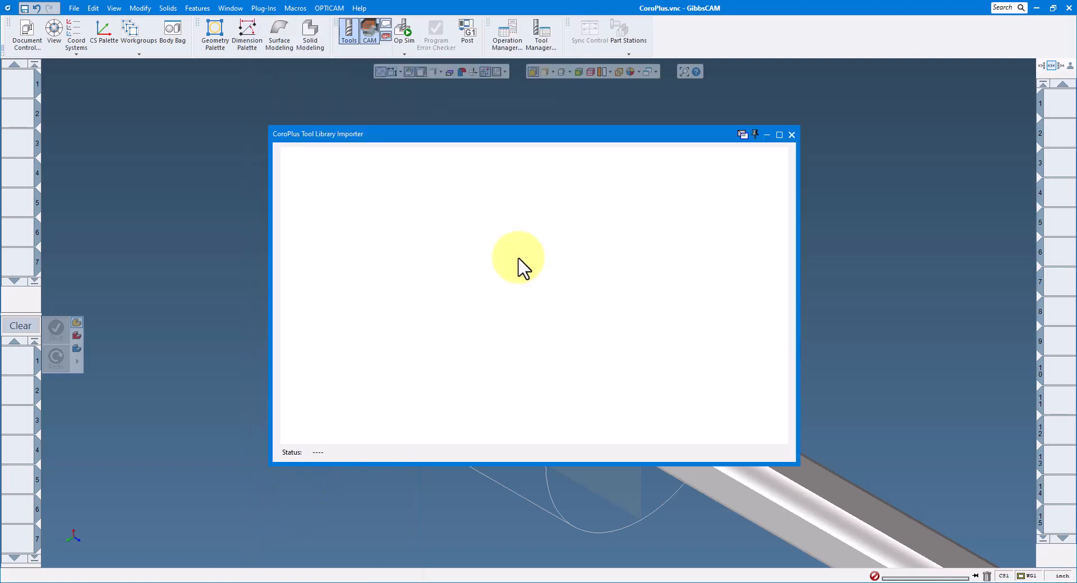
{"action": "mouse_move", "coordinate": [526, 296]}
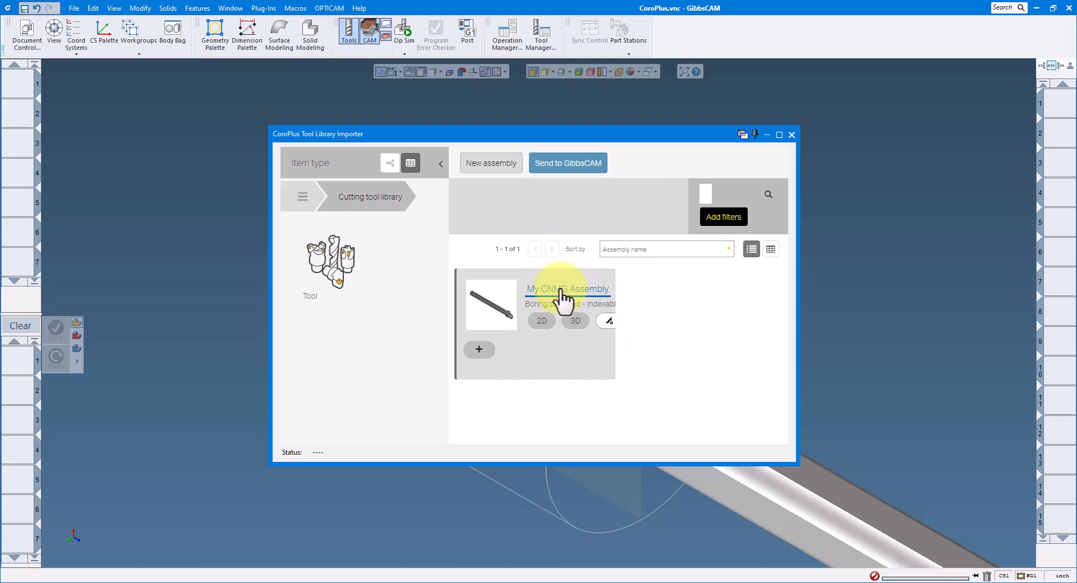
{"action": "left_click", "coordinate": [567, 295]}
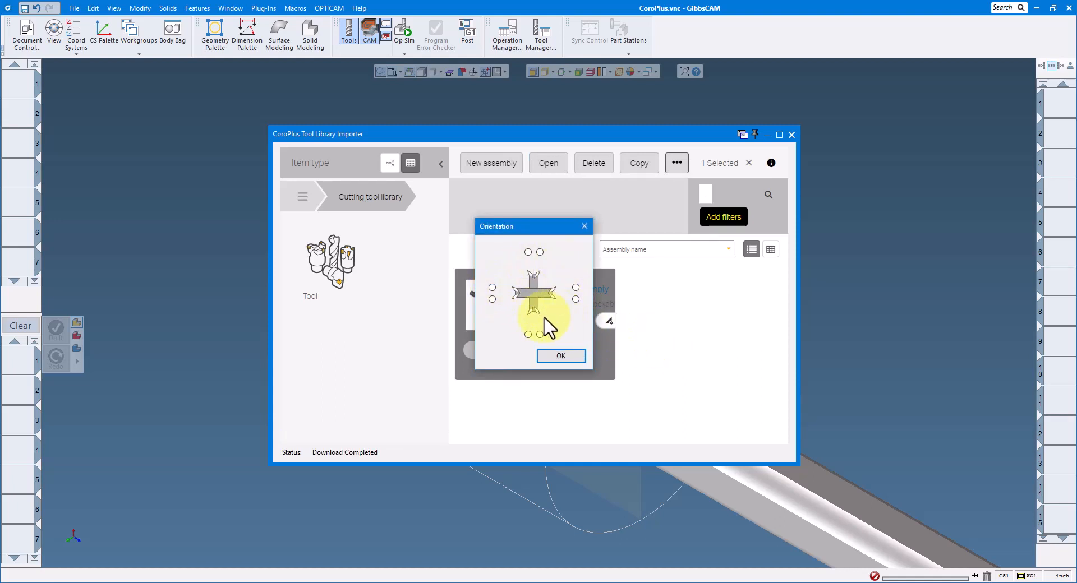
{"action": "left_click", "coordinate": [491, 287]}
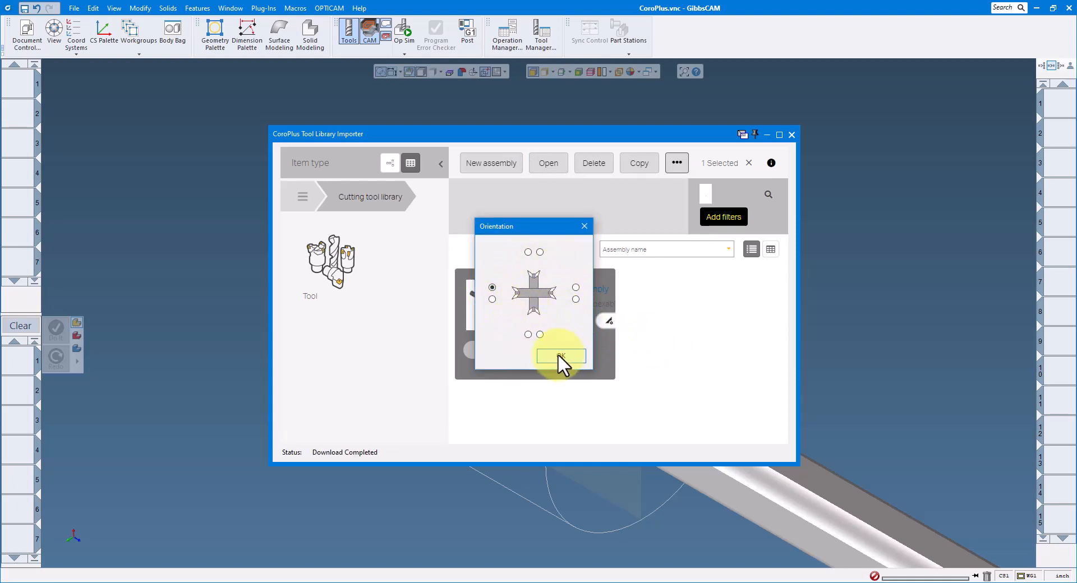
{"action": "left_click", "coordinate": [561, 357]}
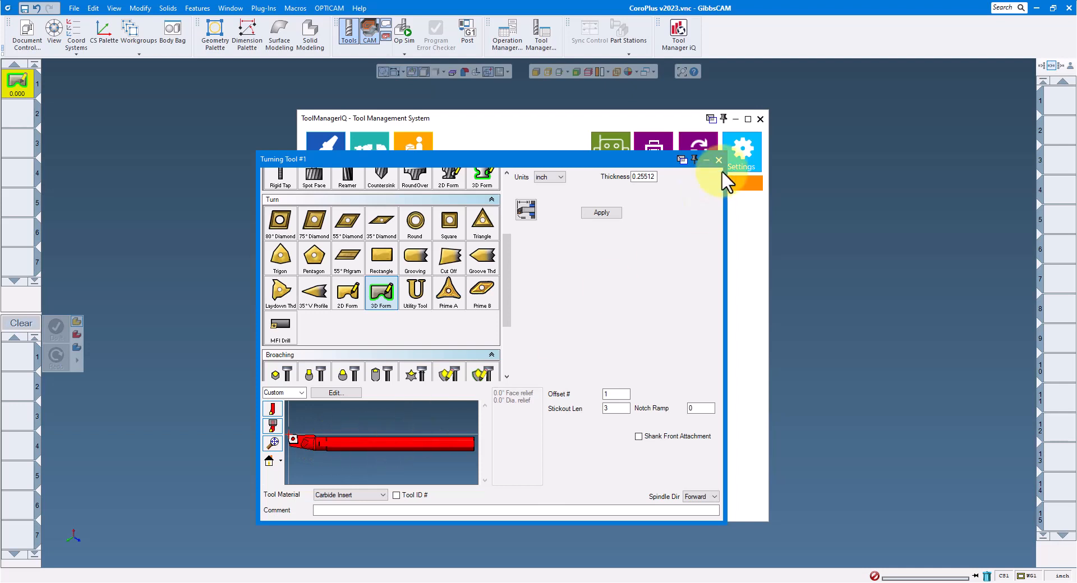
Close the Turning Tool dialog and show Tool Manager IQ's table of stored tools
{"action": "left_click", "coordinate": [718, 160]}
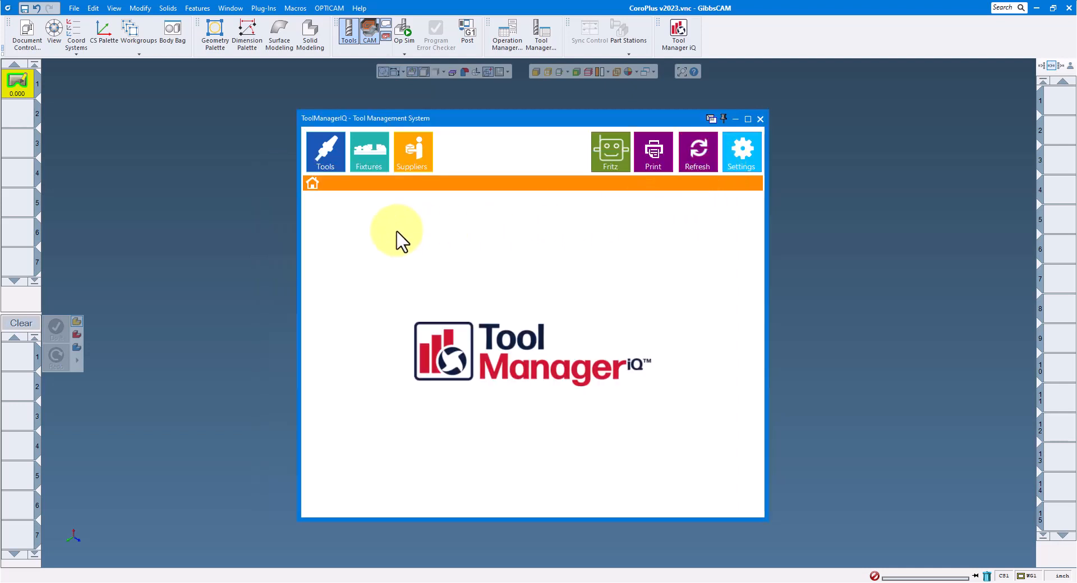
{"action": "left_click", "coordinate": [324, 152]}
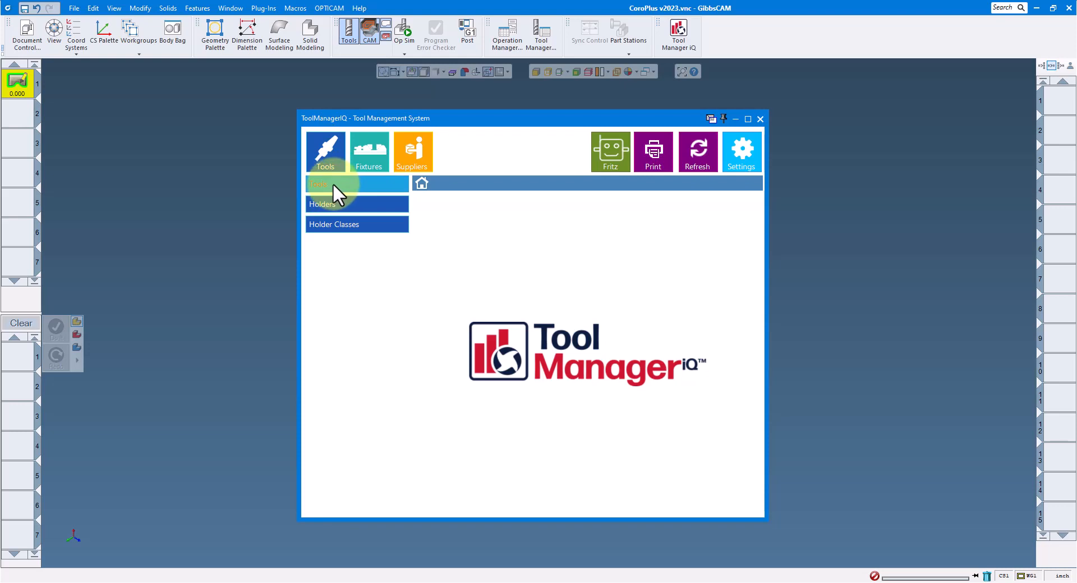
{"action": "left_click", "coordinate": [324, 184]}
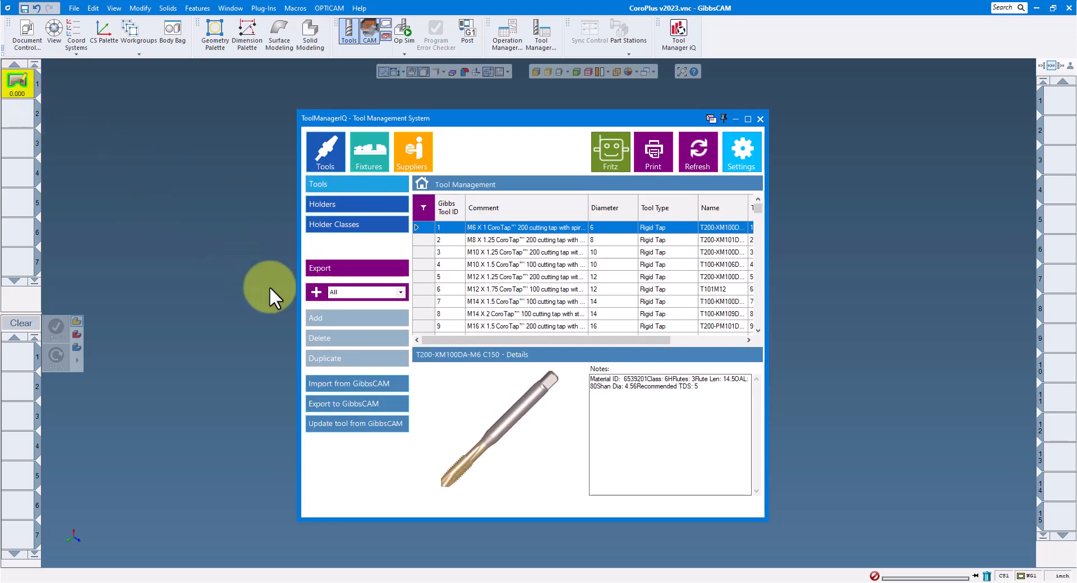
{"action": "mouse_move", "coordinate": [347, 391]}
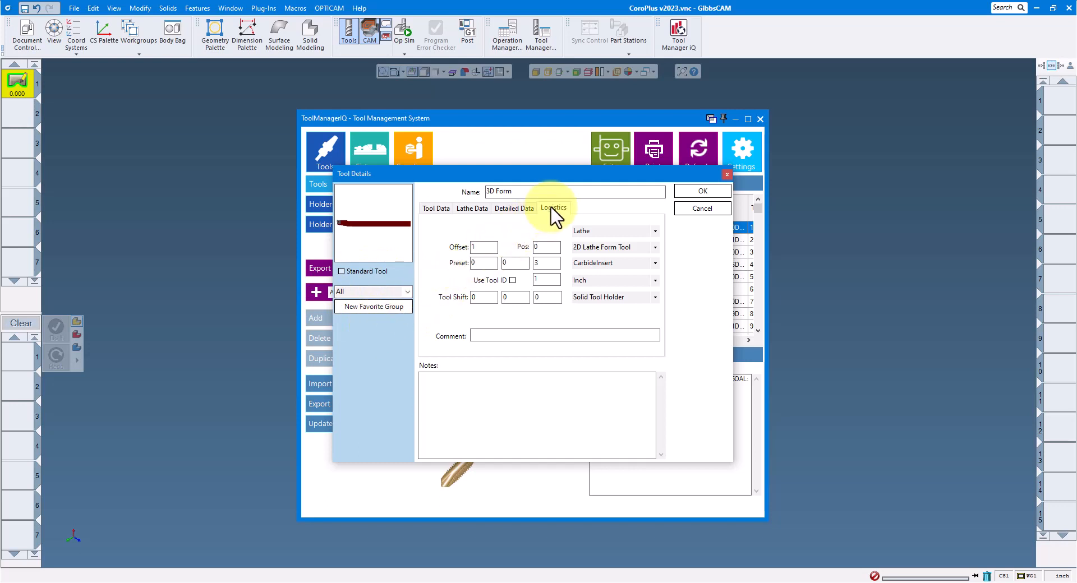
Review the 3D Form tool's Logistics and Lathe Data details before its holder details
{"action": "left_click", "coordinate": [555, 208]}
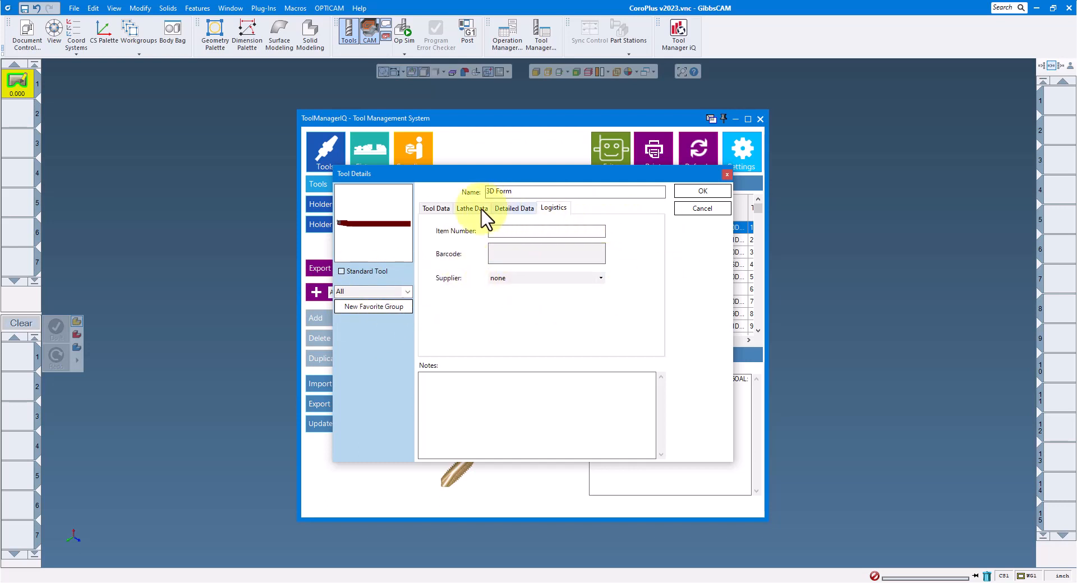
{"action": "left_click", "coordinate": [436, 209]}
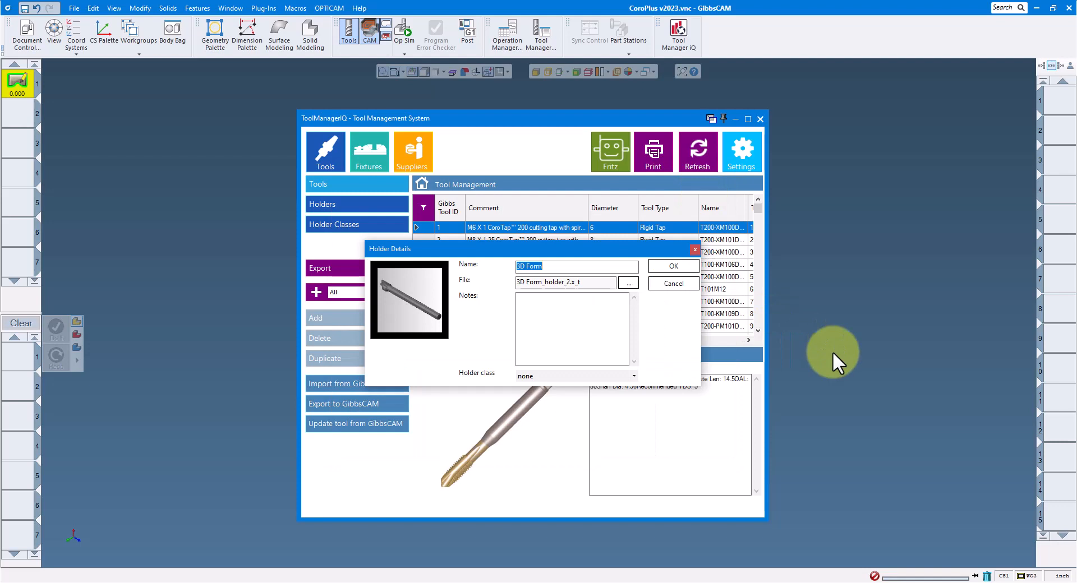
{"action": "mouse_move", "coordinate": [830, 372]}
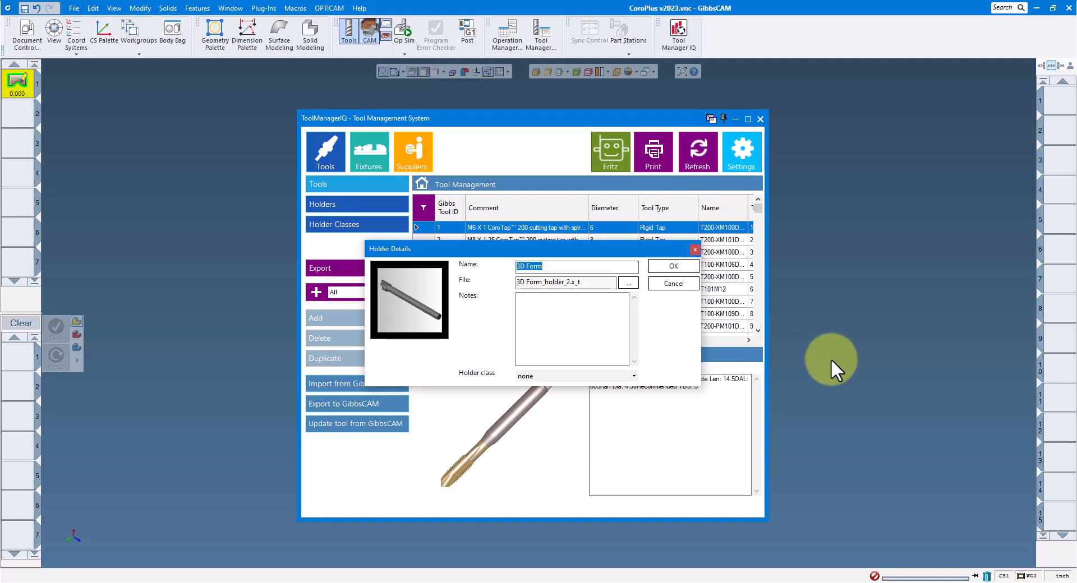
{"action": "mouse_move", "coordinate": [345, 210]}
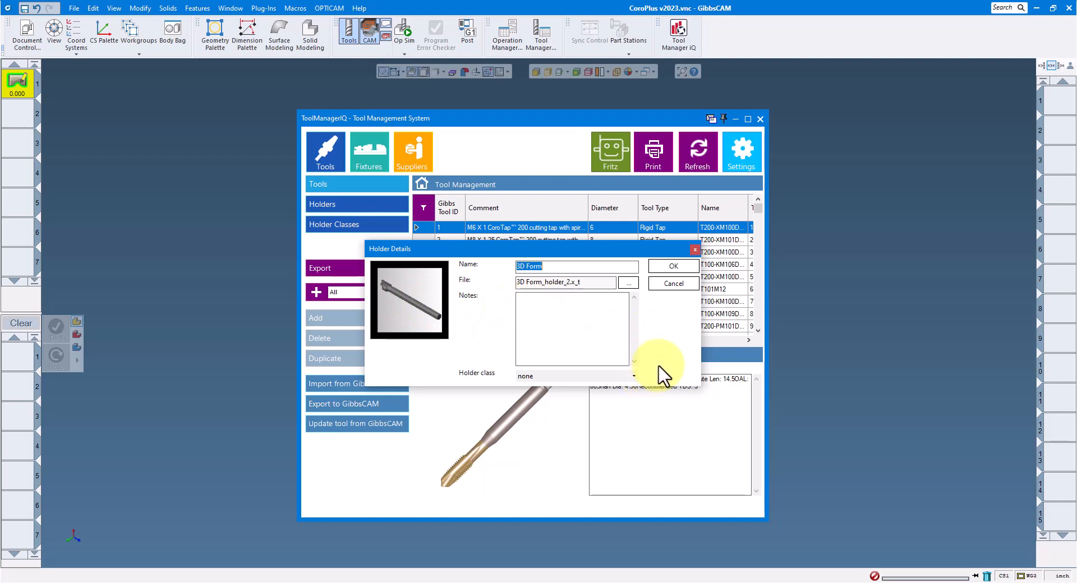
{"action": "mouse_move", "coordinate": [660, 336]}
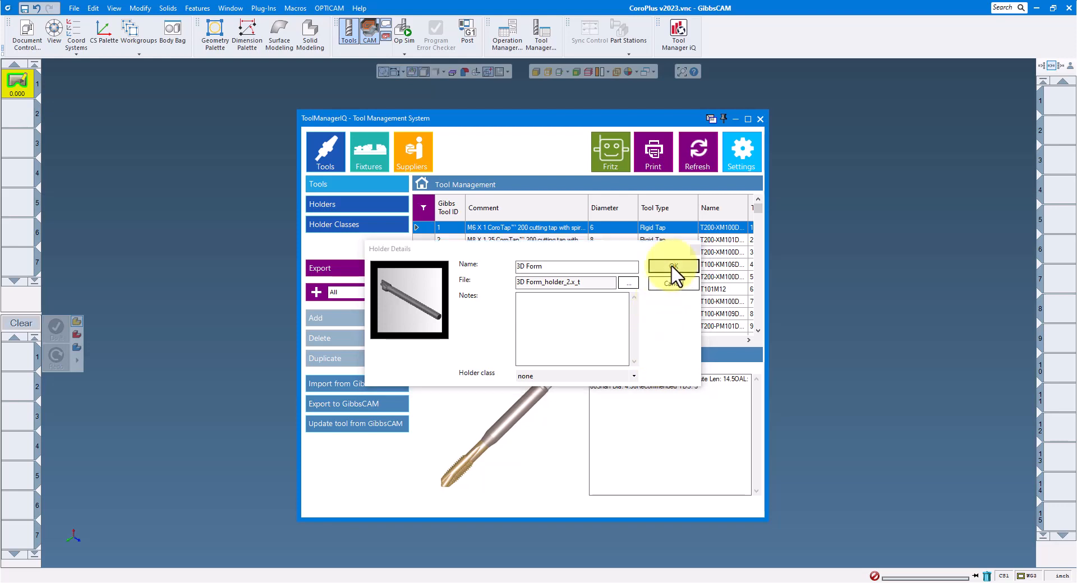
Accept the 3D Form holder details, saving the tool in Tool Manager IQ
{"action": "left_click", "coordinate": [673, 268]}
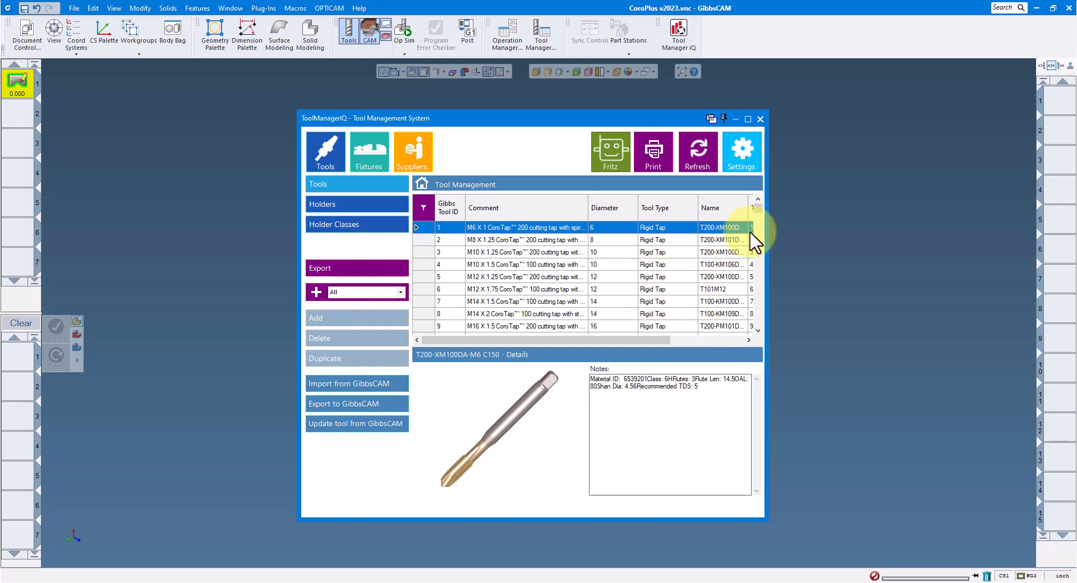
Scroll the tool list down to reach the 3D Form 2D Lathe Form Tool
{"action": "scroll", "scroll_direction": "down", "scroll_amount": 3}
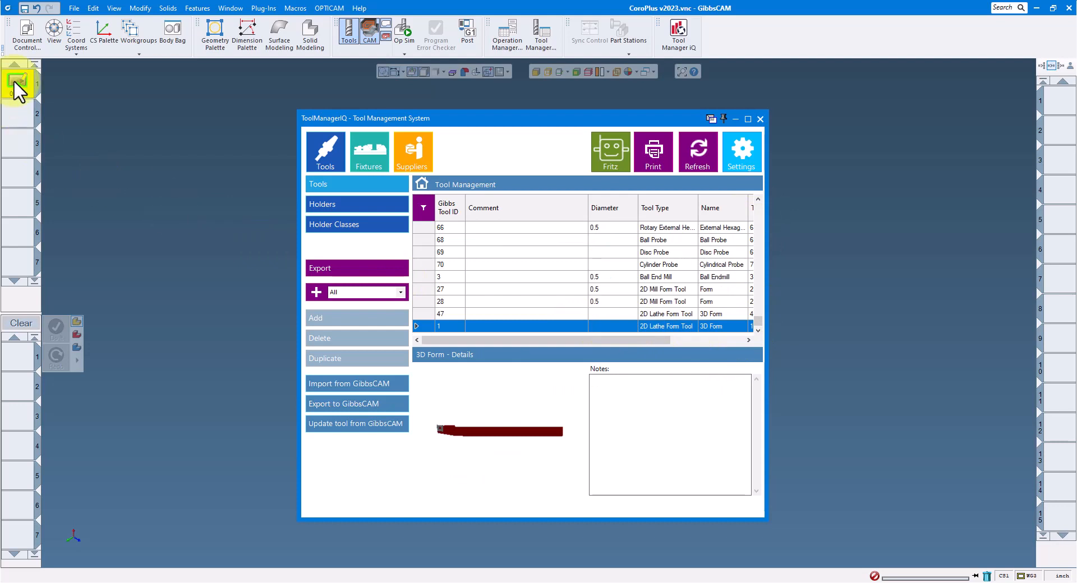
{"action": "mouse_move", "coordinate": [24, 90]}
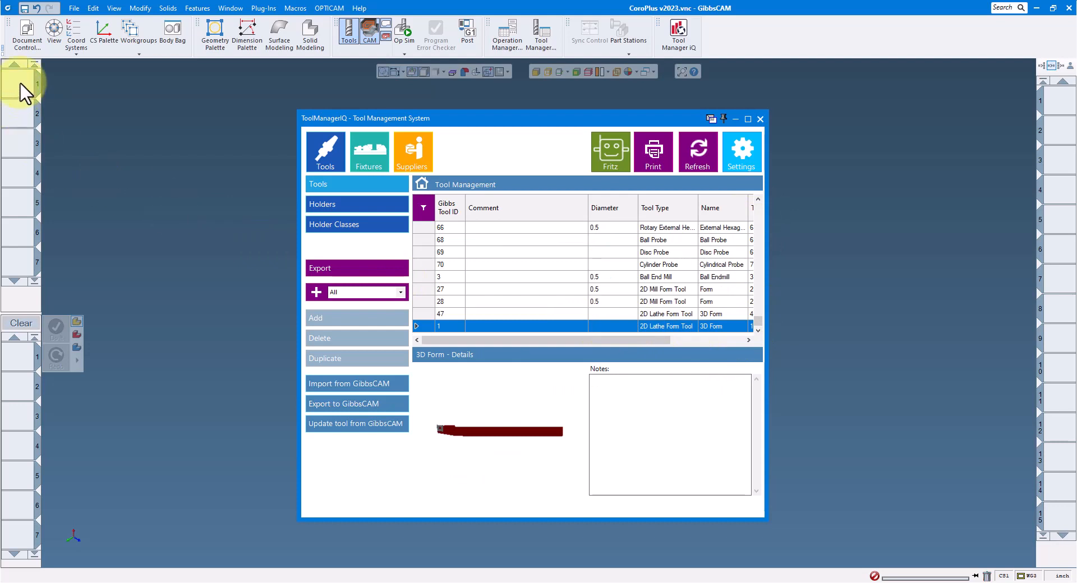
{"action": "mouse_move", "coordinate": [28, 107]}
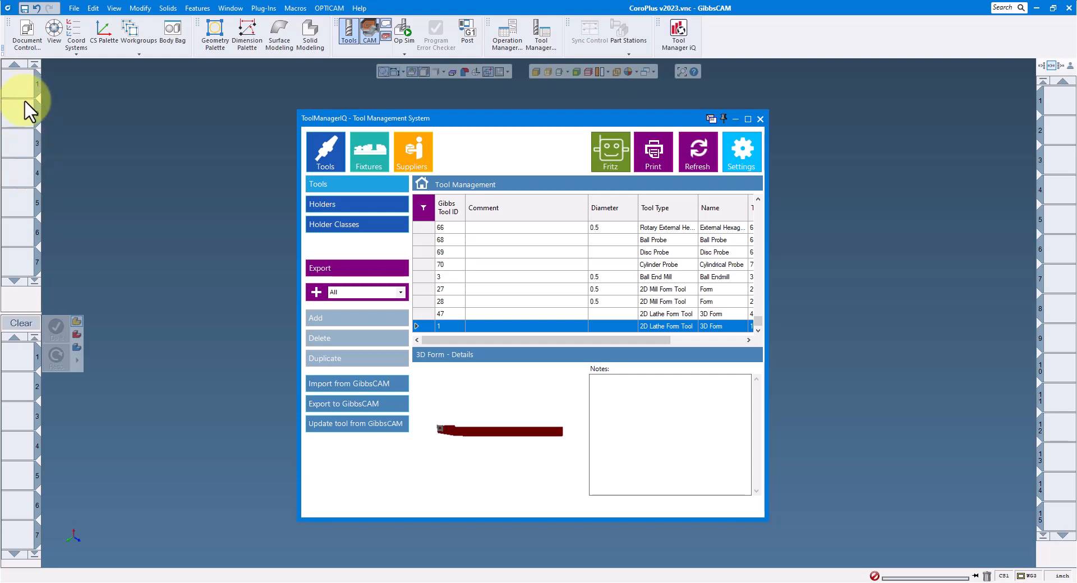
{"action": "mouse_move", "coordinate": [99, 200]}
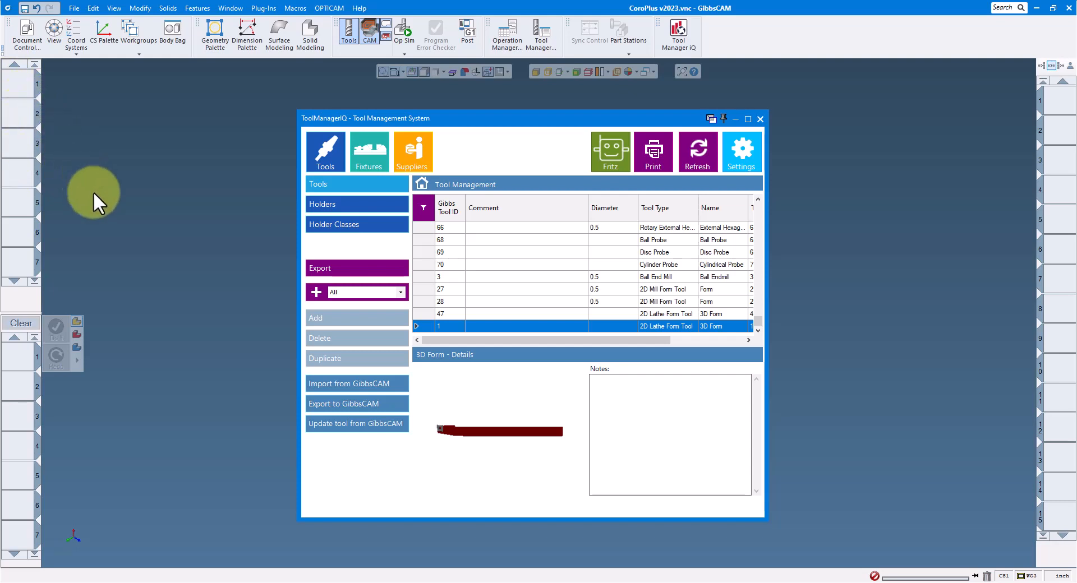
{"action": "mouse_move", "coordinate": [508, 334]}
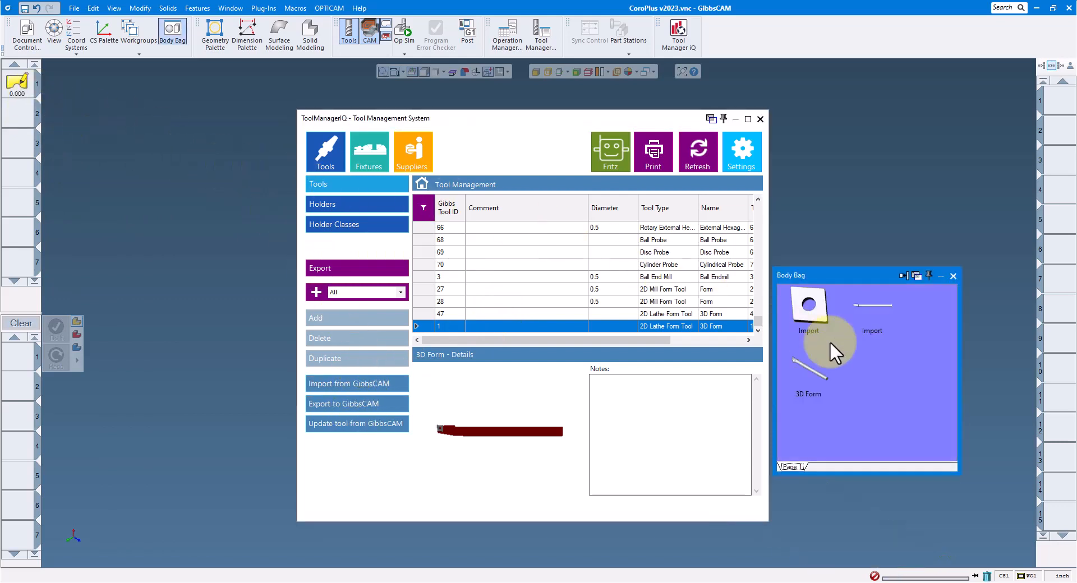
{"action": "mouse_move", "coordinate": [860, 373]}
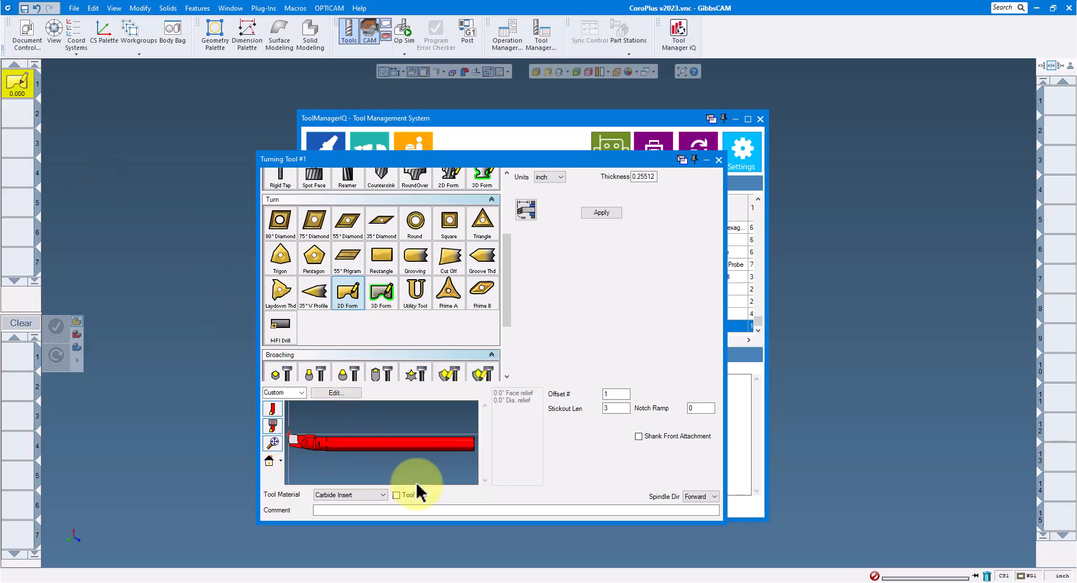
{"action": "mouse_move", "coordinate": [542, 473]}
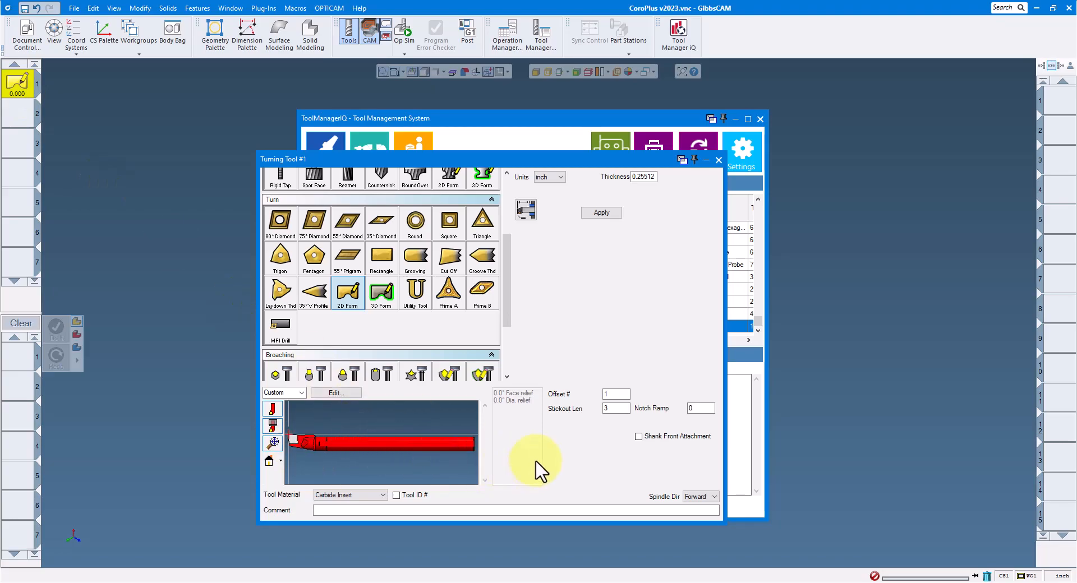